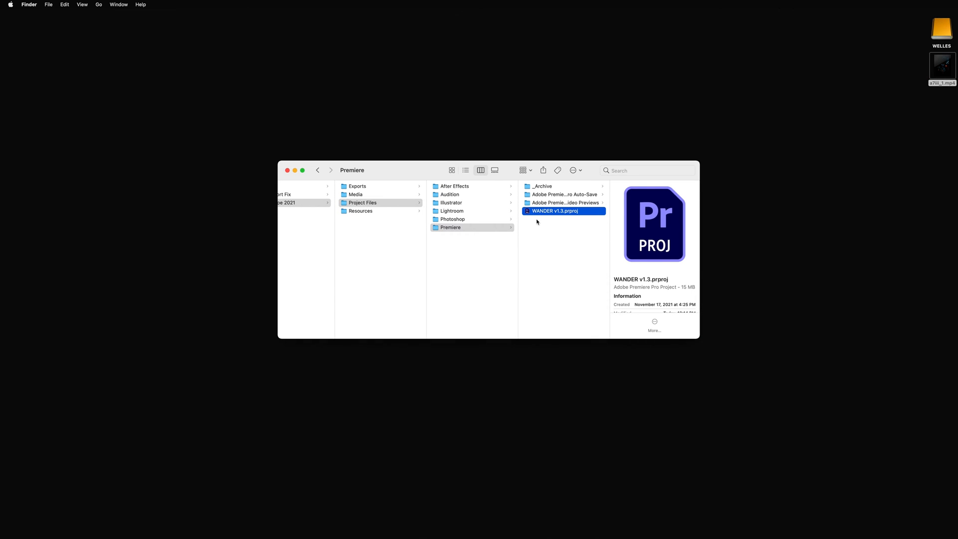
Step: Open the WANDER v1.3.prproj project file from the Premiere folder
double_click(553, 211)
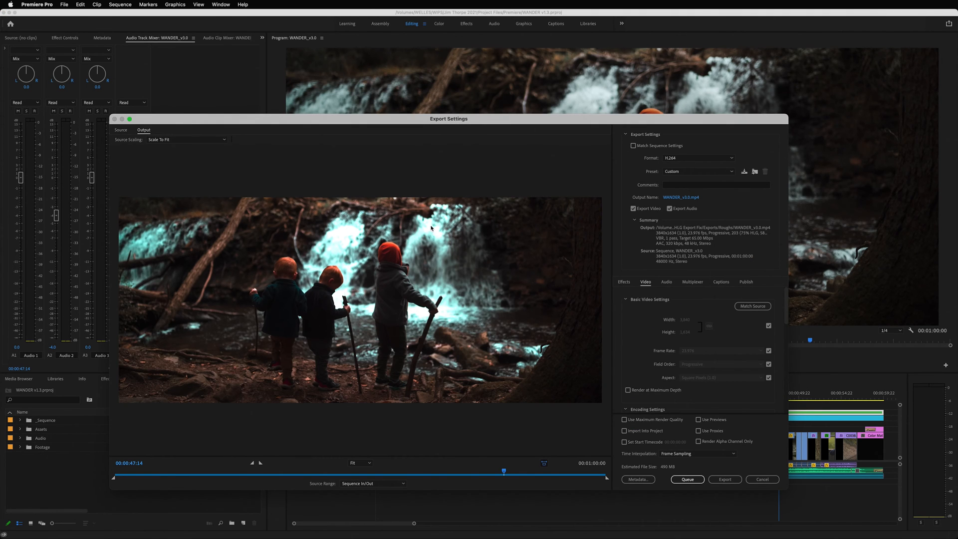
mouse_move(334, 242)
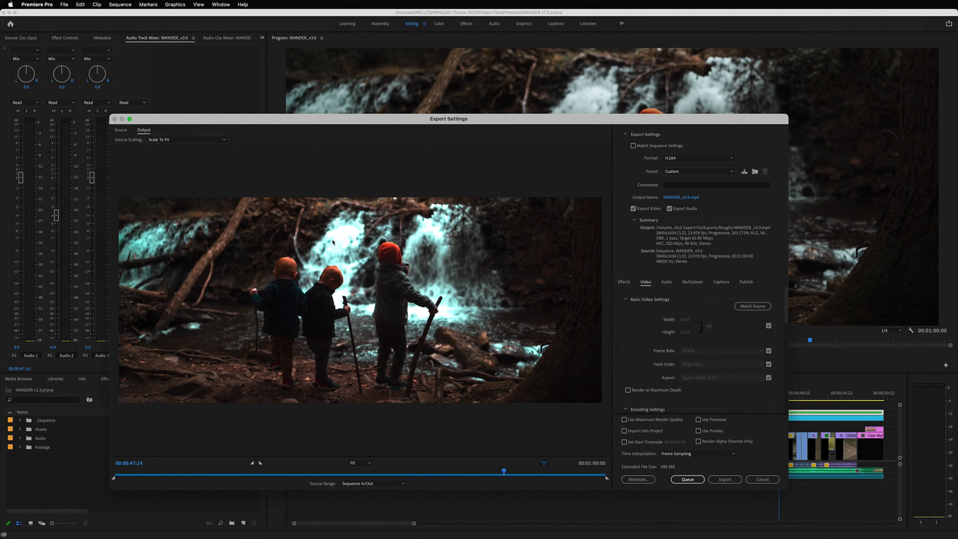
mouse_move(297, 266)
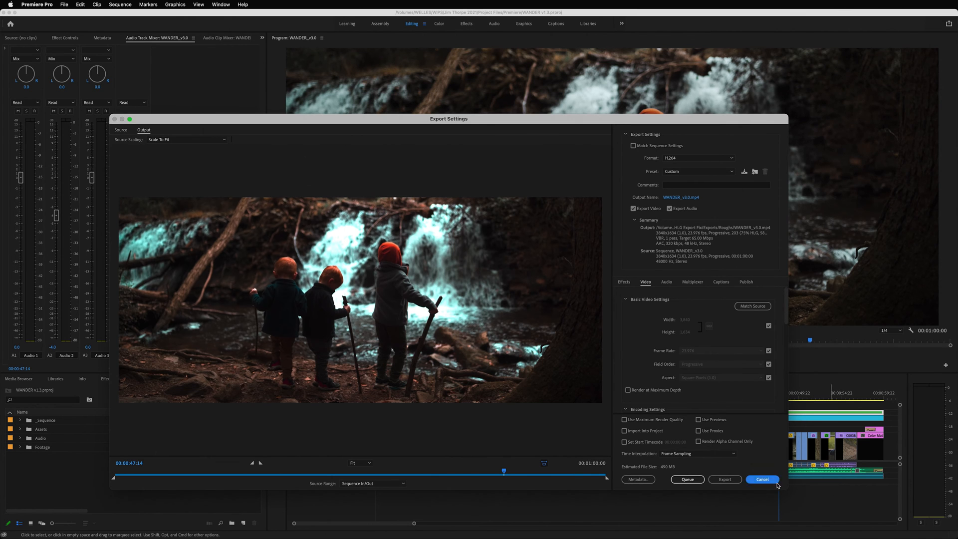
Step: Cancel the export and open Sequence Settings for WANDER_v3.0 from the _Sequence bin
left_click(762, 479)
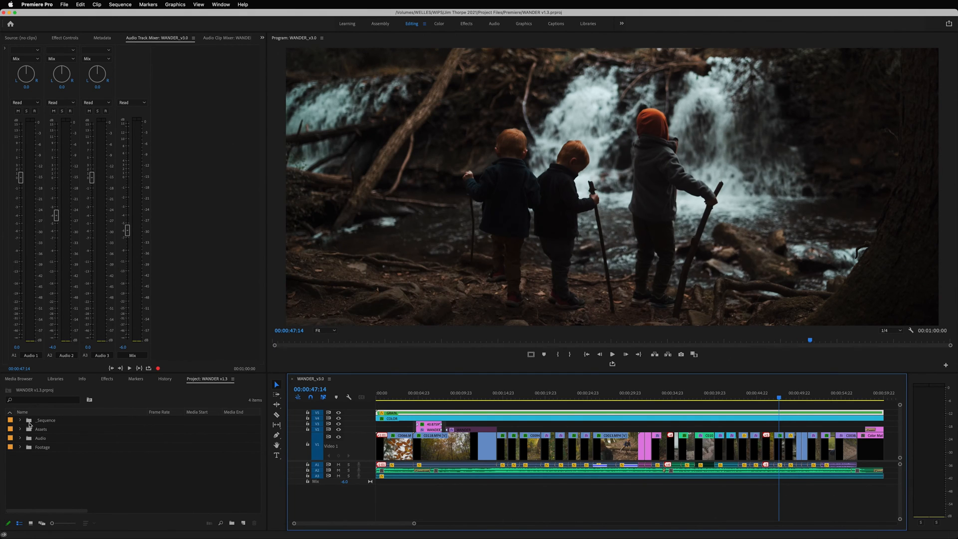
left_click(20, 420)
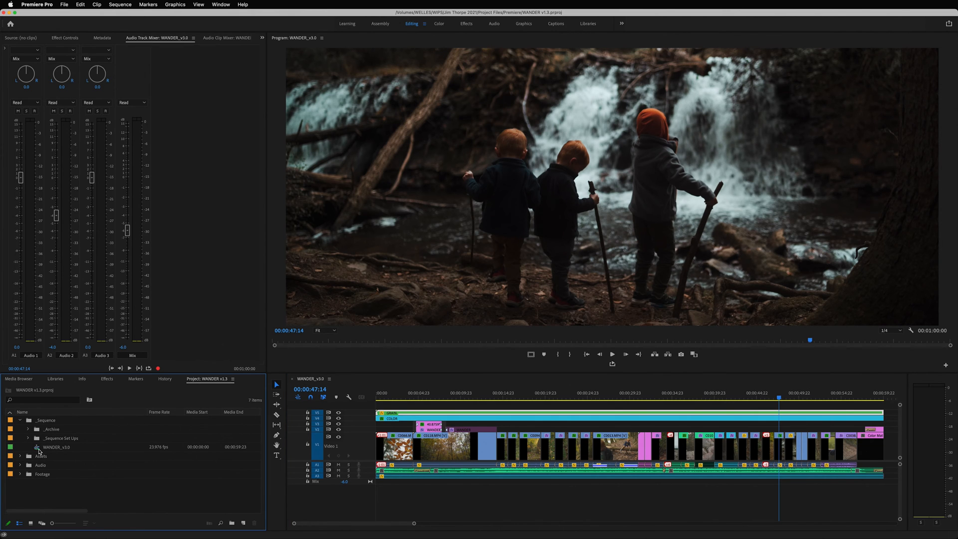
right_click(57, 447)
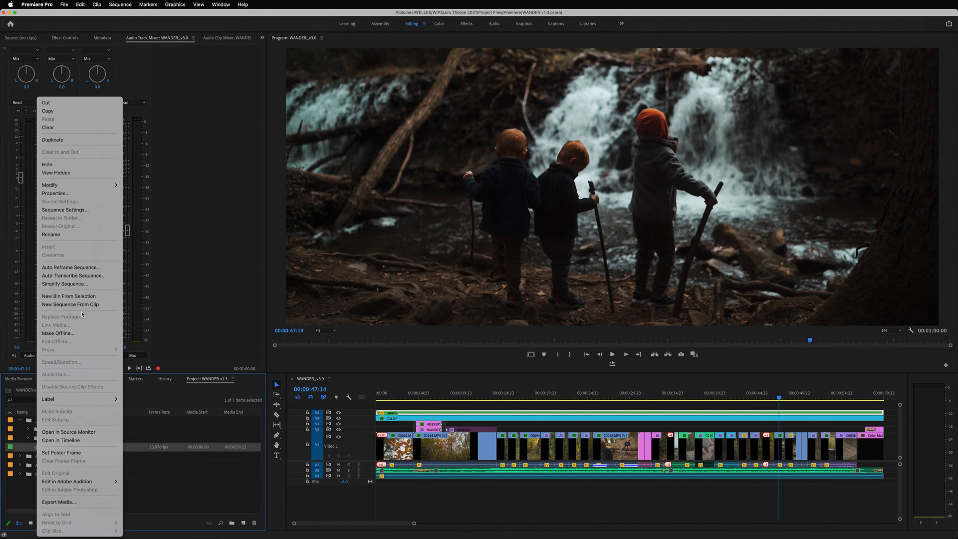
left_click(65, 209)
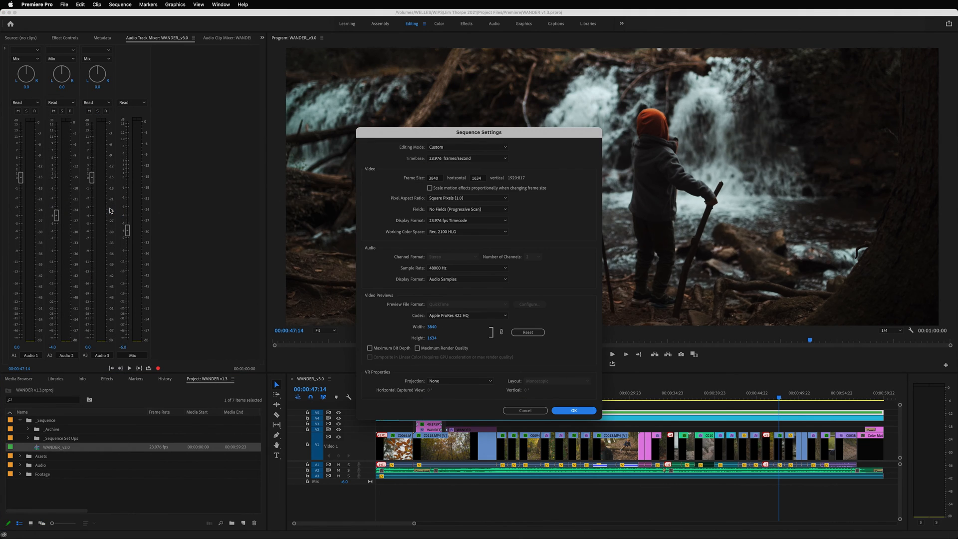
mouse_move(259, 216)
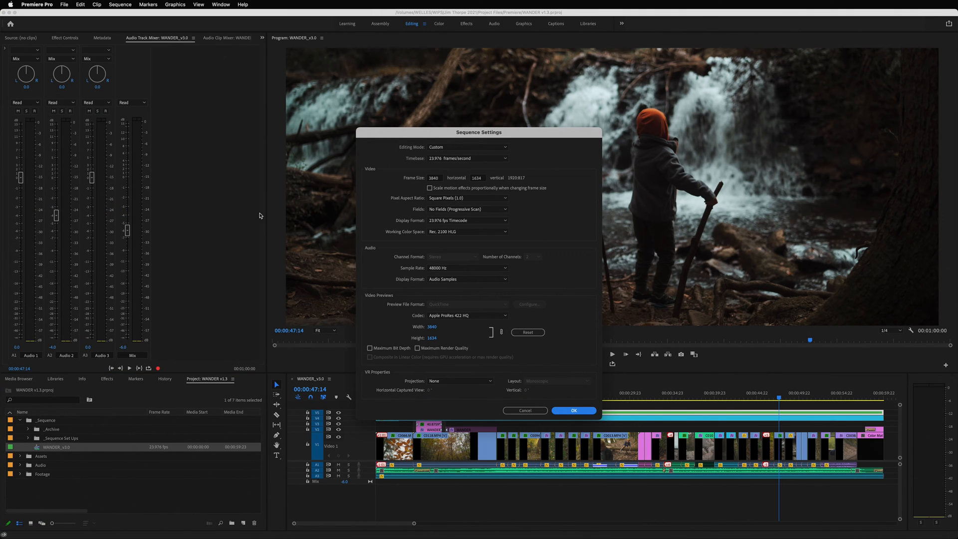
Step: Set the working color space to Rec. 709, confirm, and expand the Footage bin
left_click(467, 230)
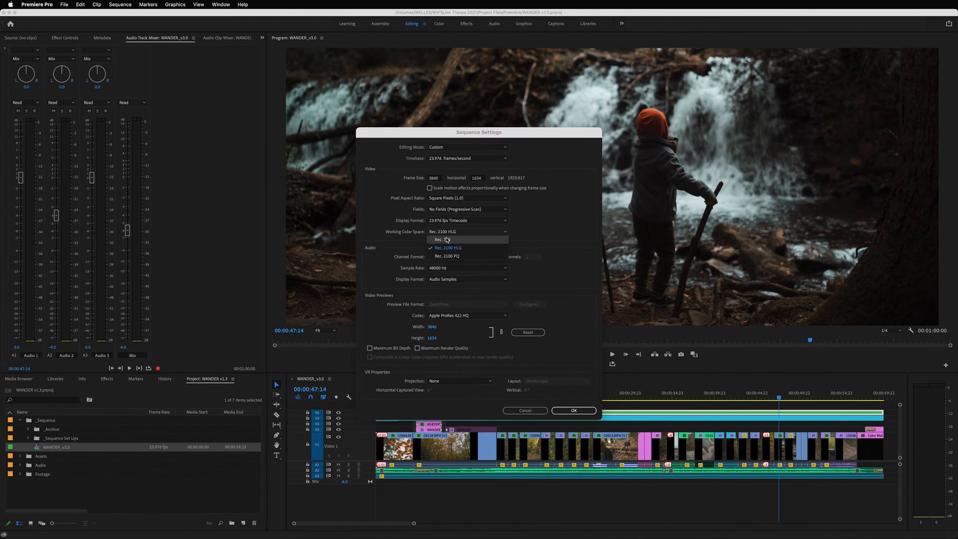
left_click(440, 238)
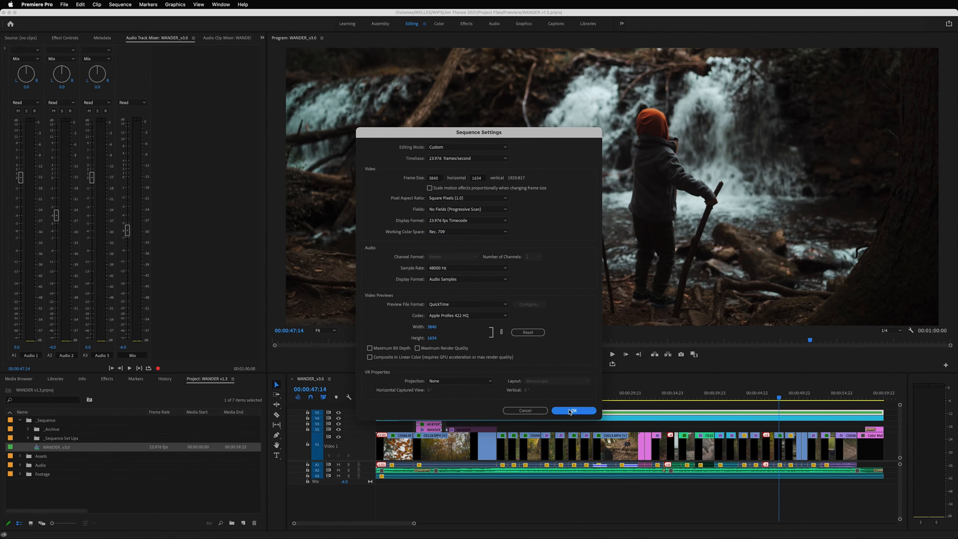
left_click(573, 411)
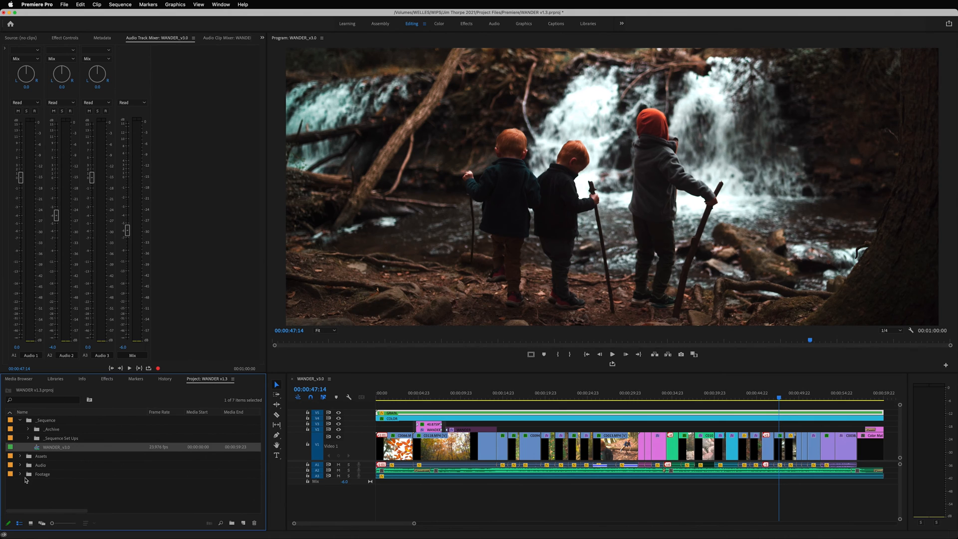
left_click(28, 473)
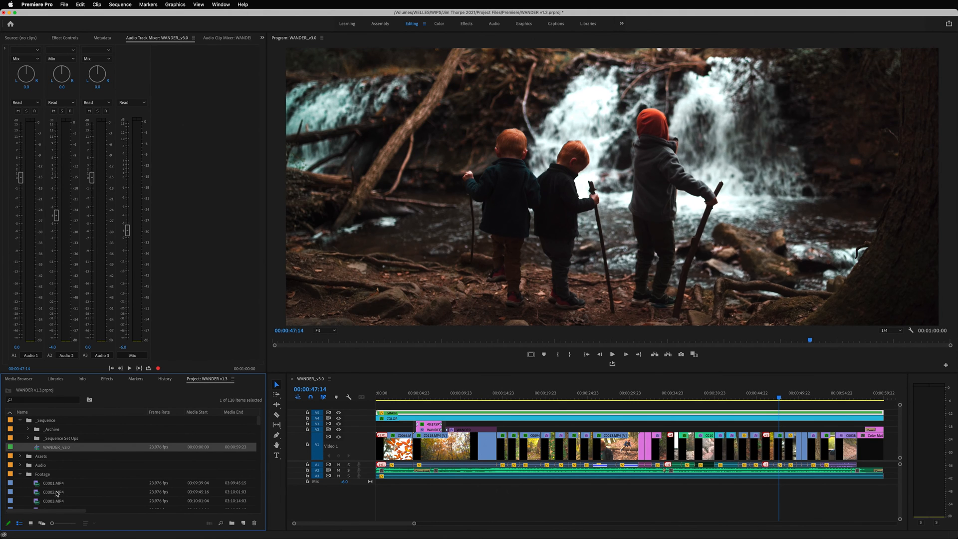
scroll("down", 3)
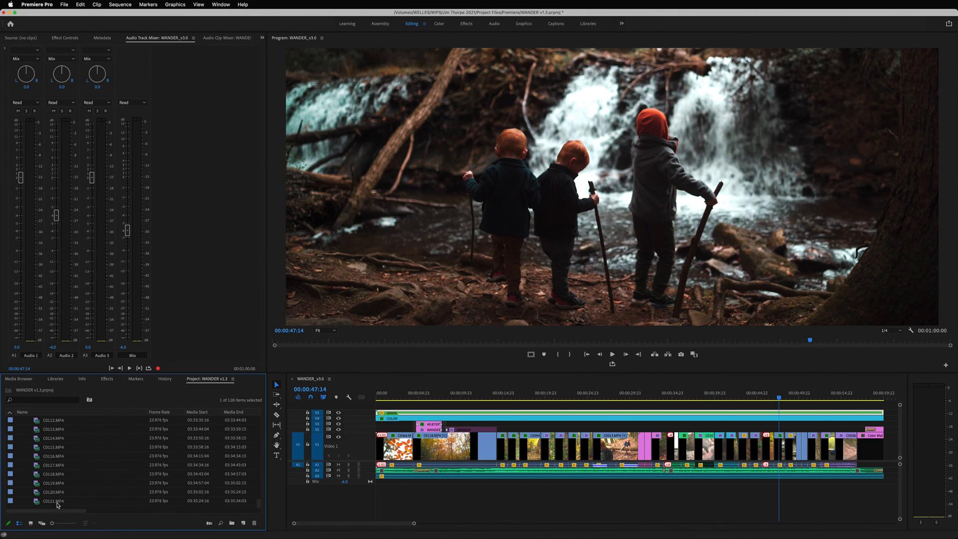
Step: Override the selected footage clips' color space to Rec. 709 via Interpret Footage
right_click(56, 505)
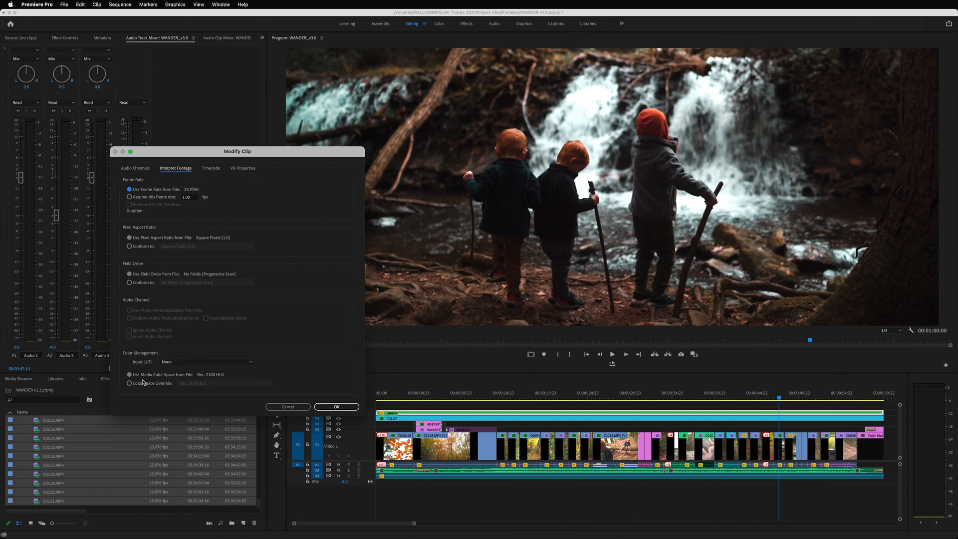
left_click(128, 384)
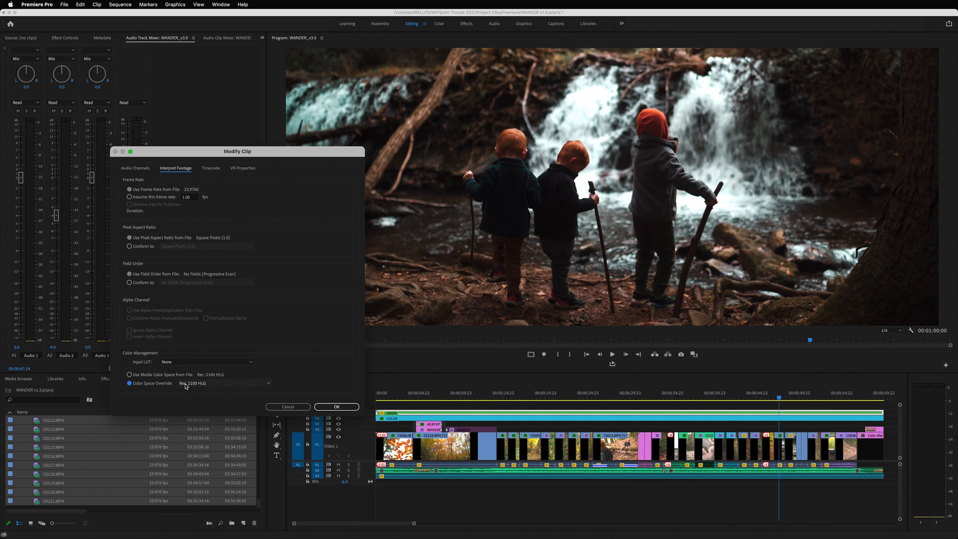
left_click(224, 384)
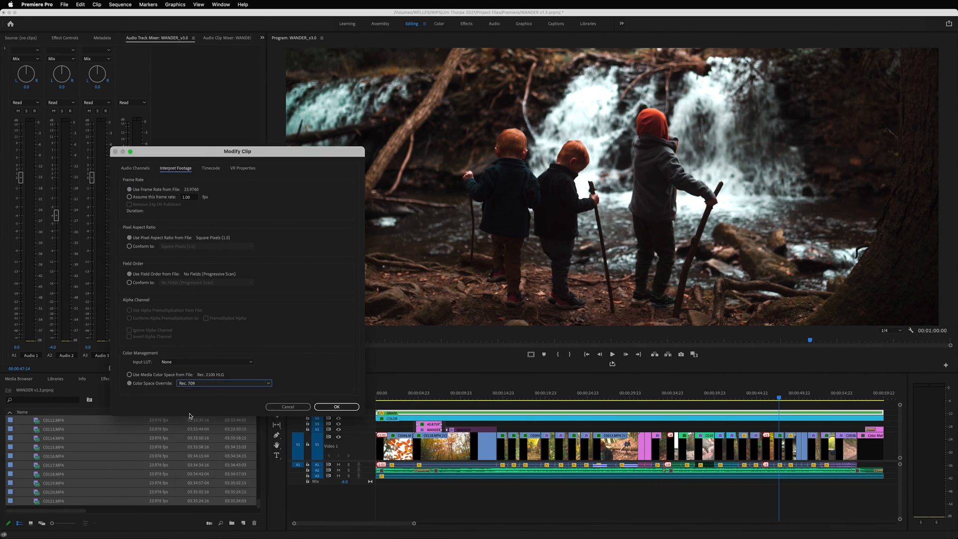
left_click(335, 406)
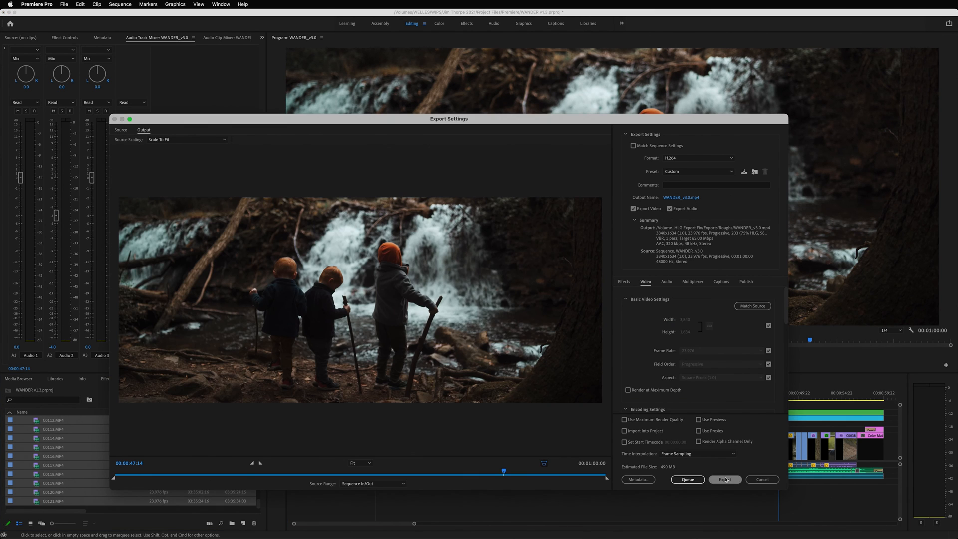
Step: Begin encoding the WANDER_v3.0 sequence as an H.264 export
left_click(725, 479)
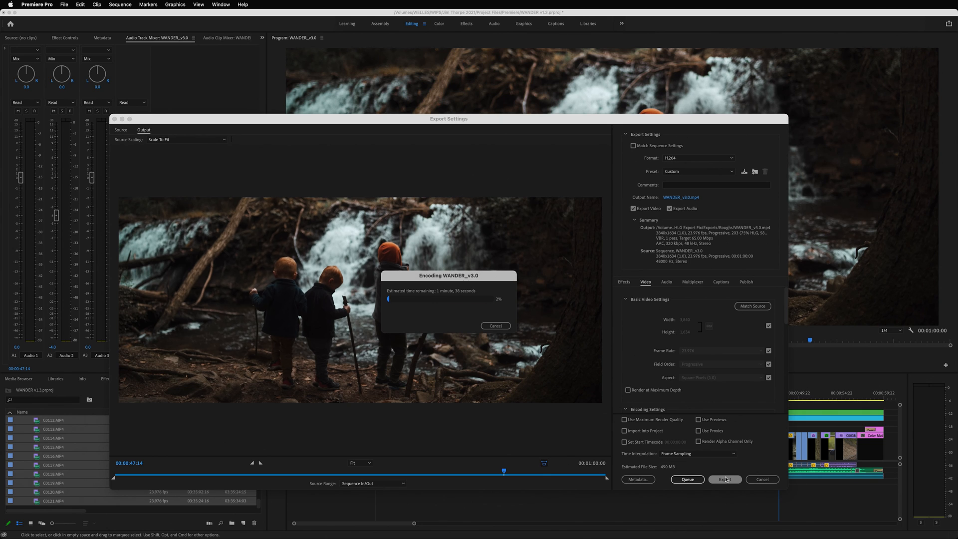